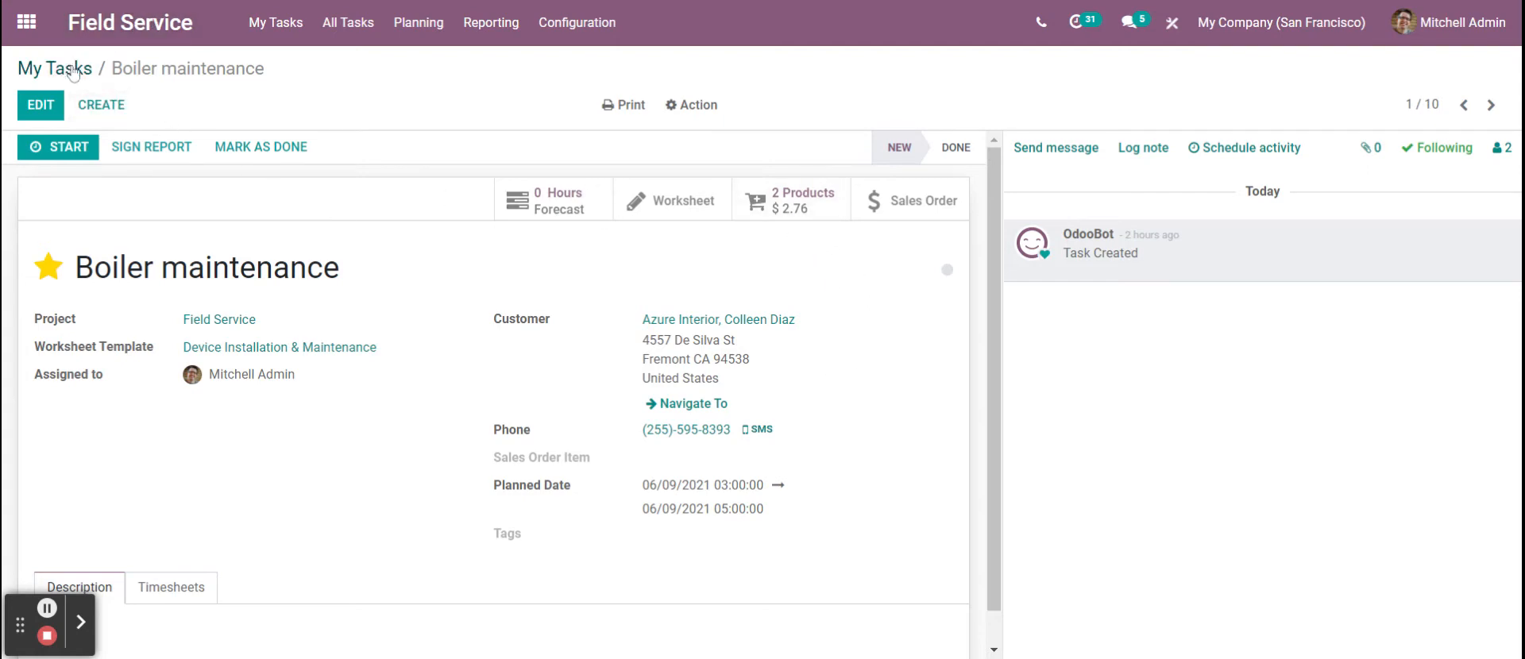
mouse_move(173, 94)
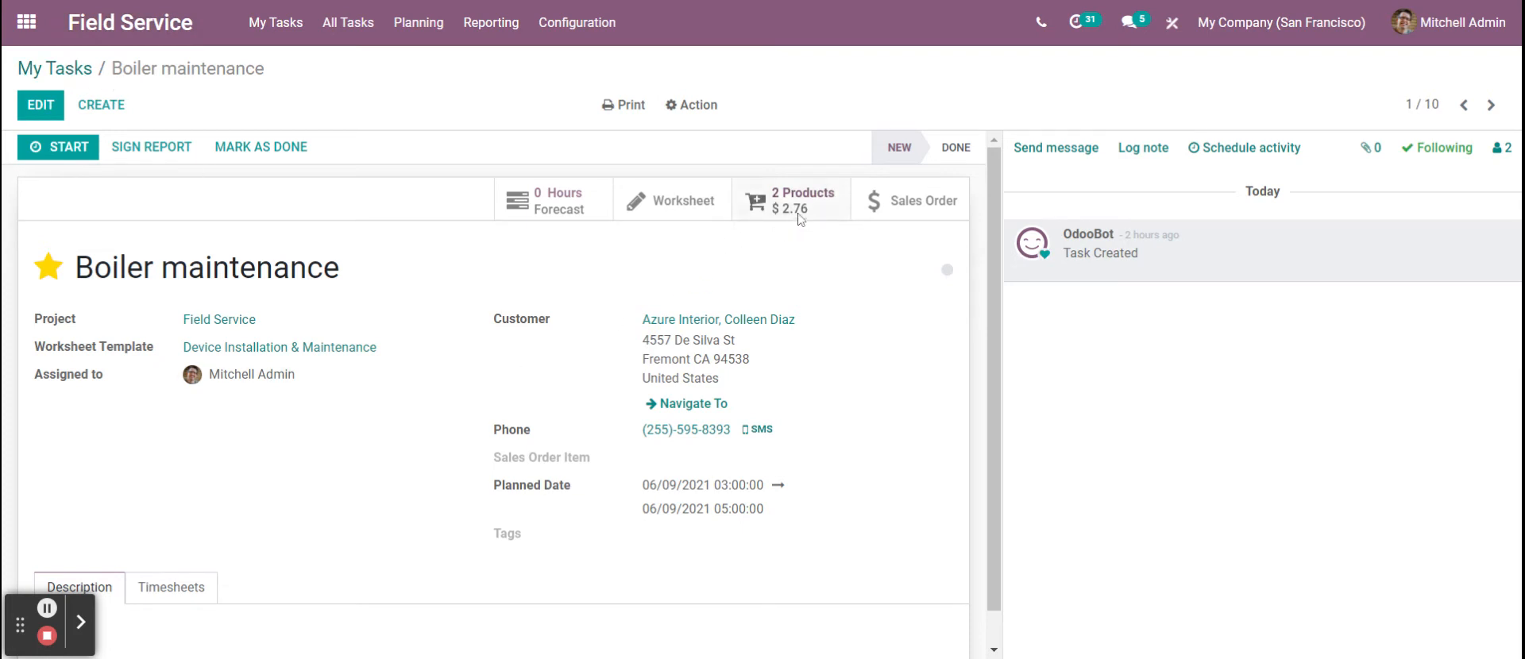
mouse_move(961, 419)
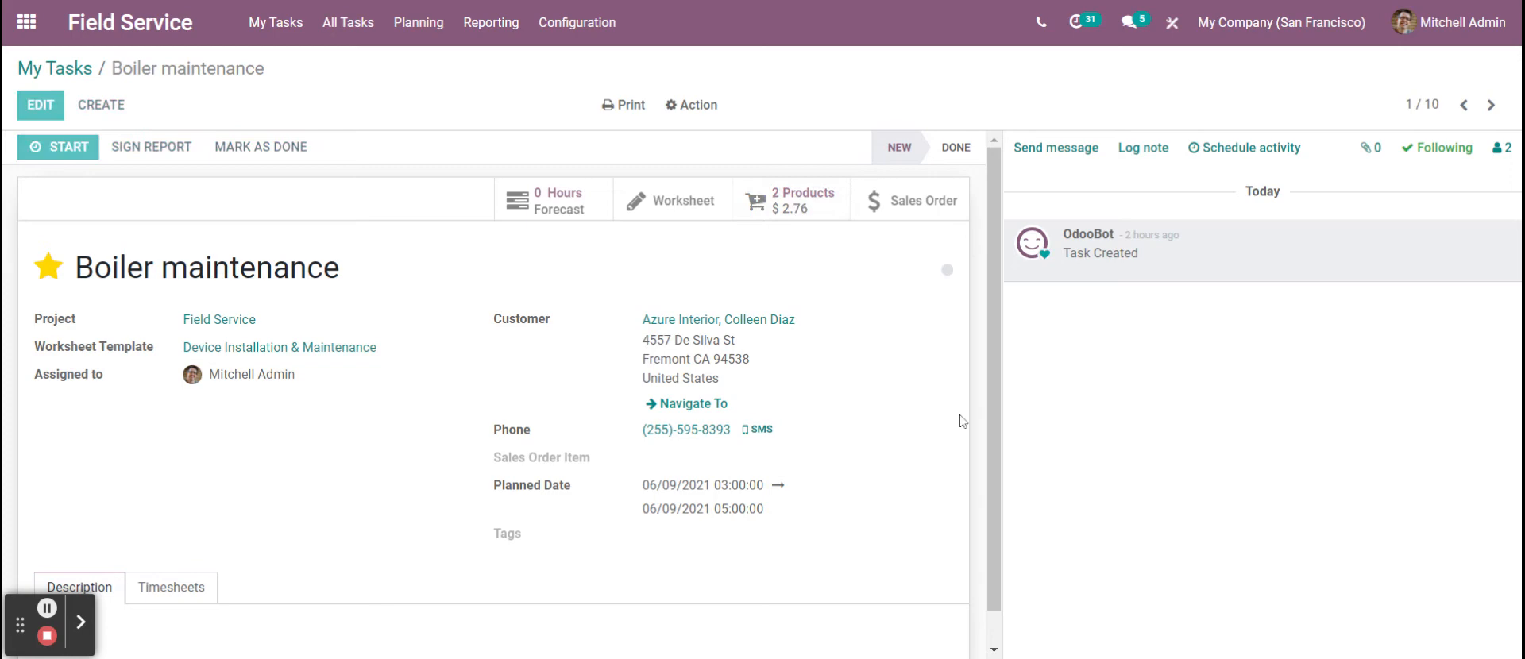
click(800, 199)
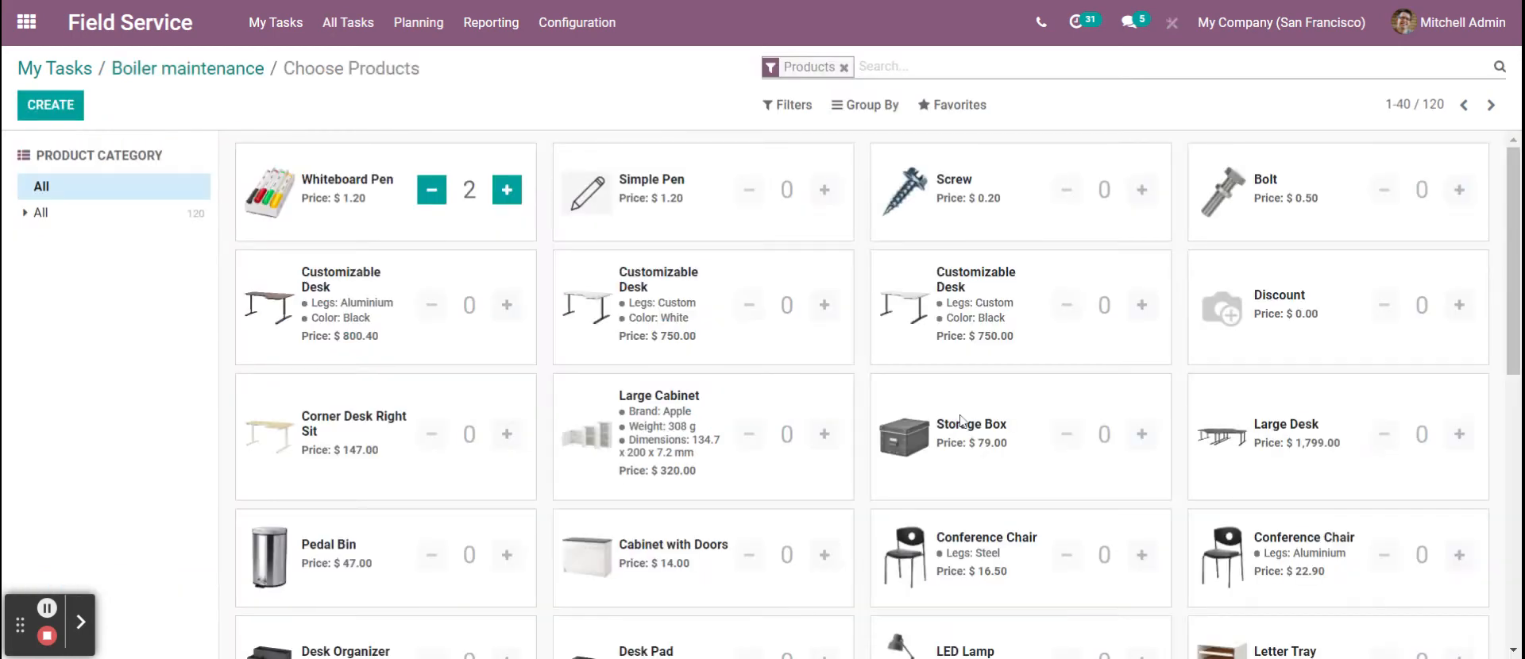
mouse_move(962, 421)
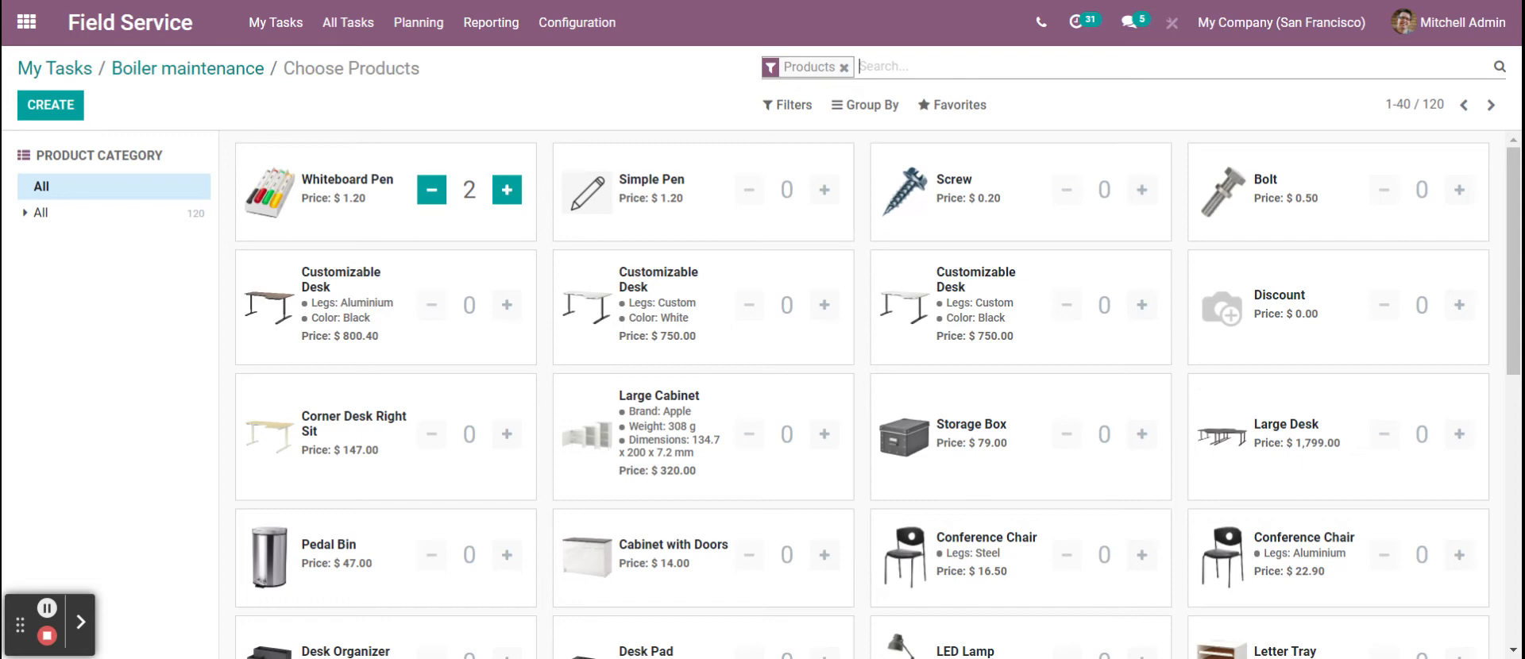
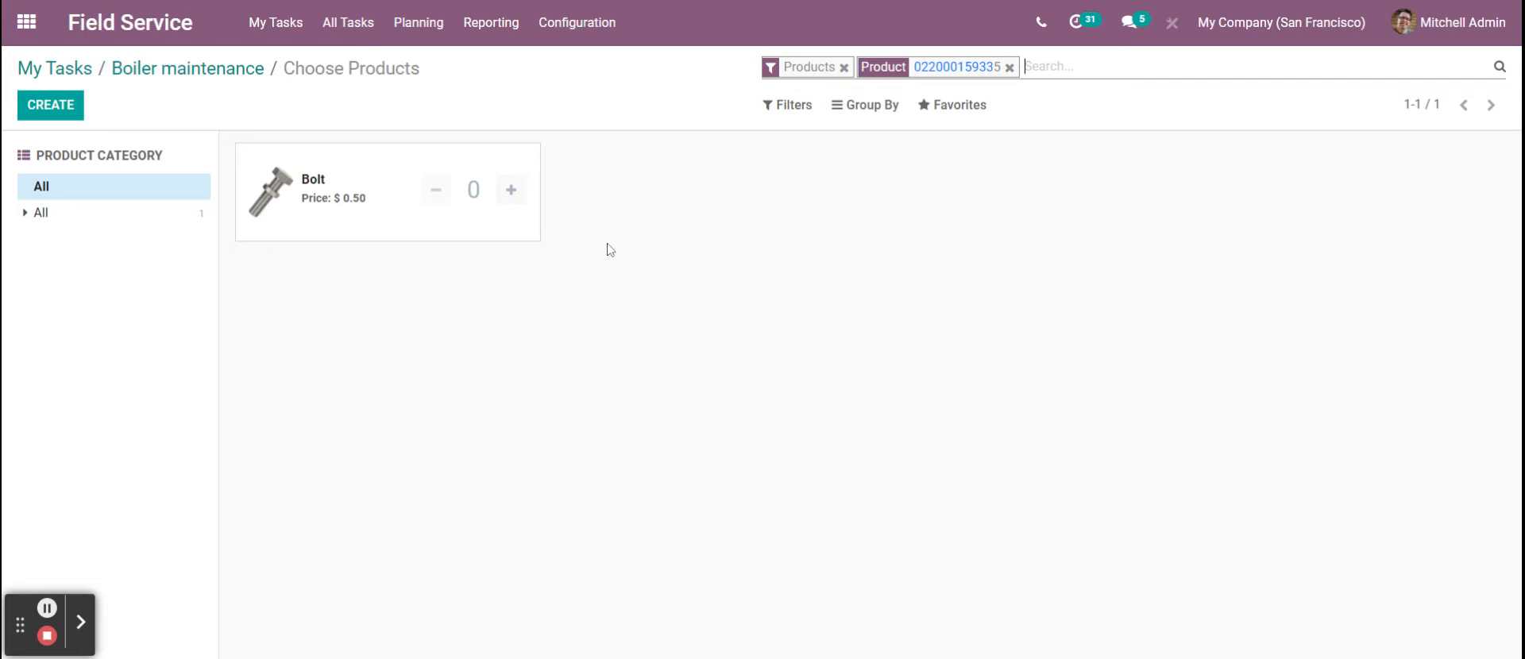
click(510, 189)
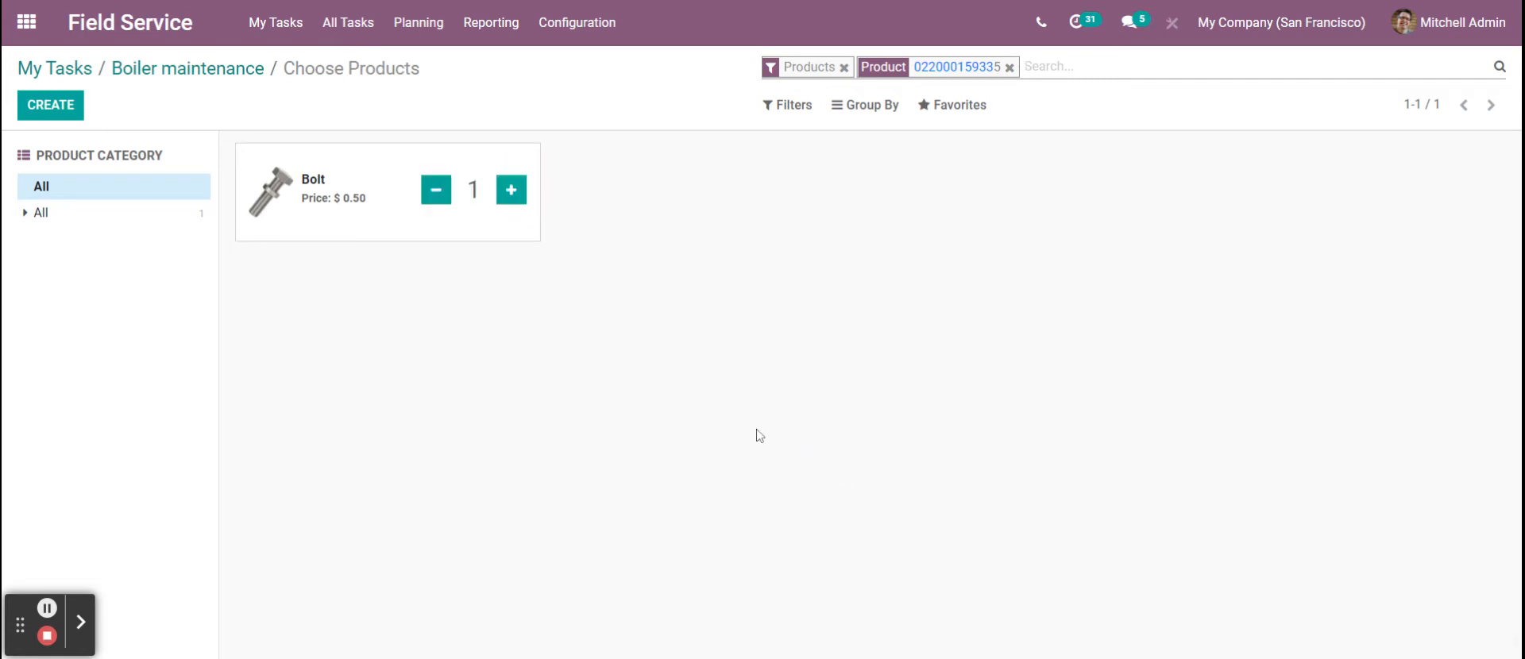
mouse_move(86, 639)
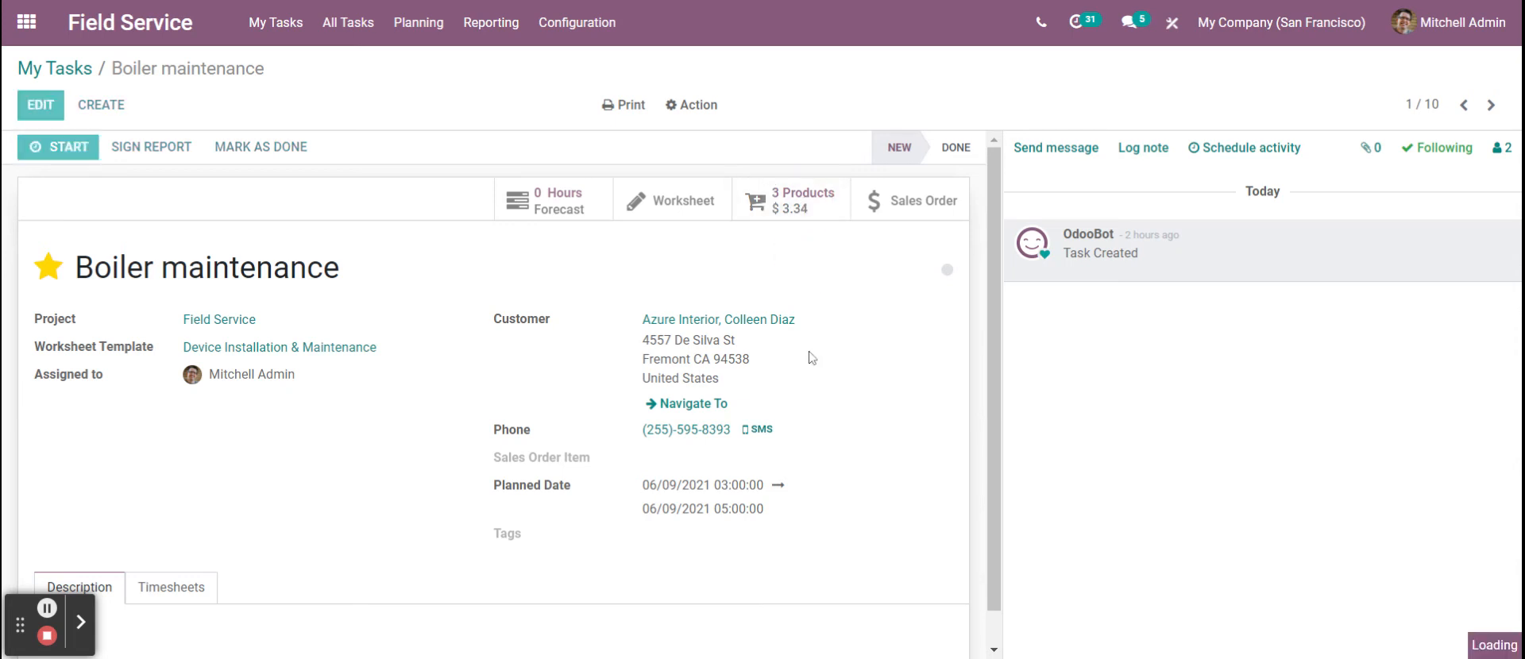
Return from the catalog to the task and open linked sales order S00053
click(791, 198)
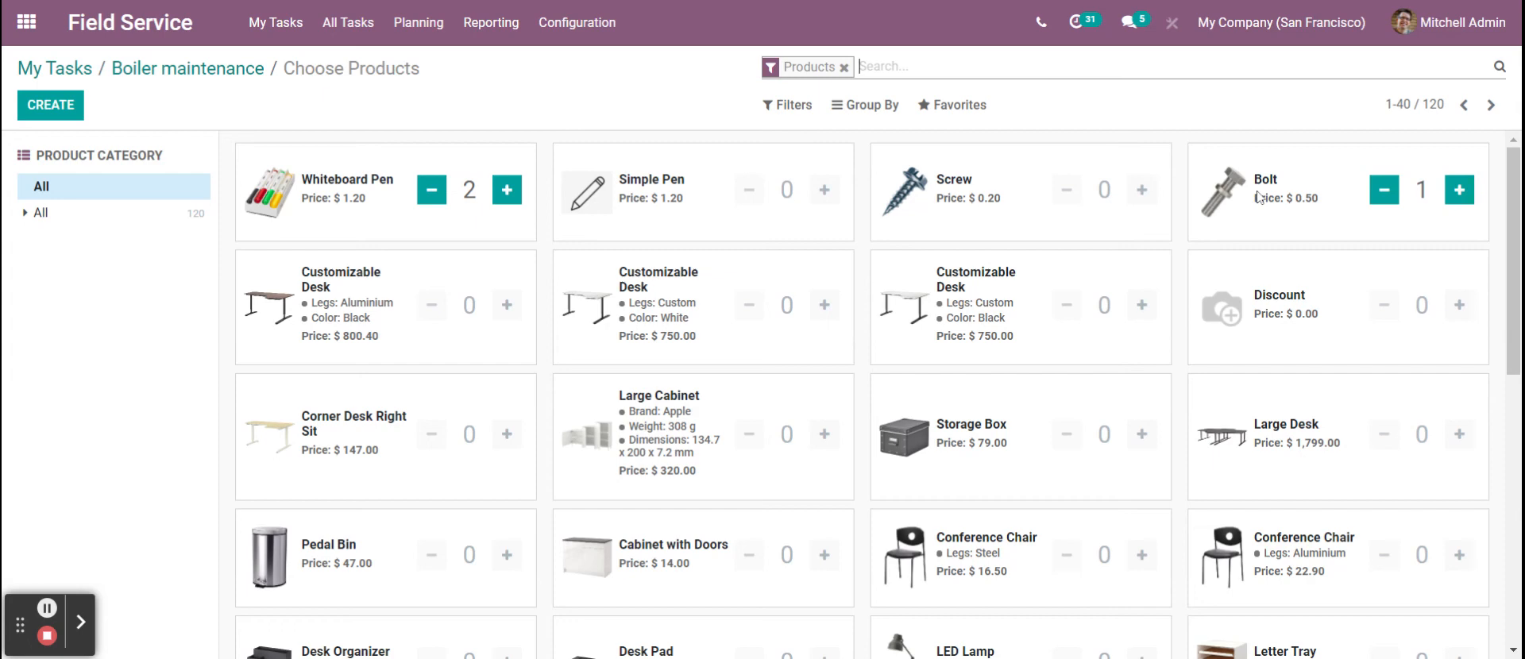
click(187, 68)
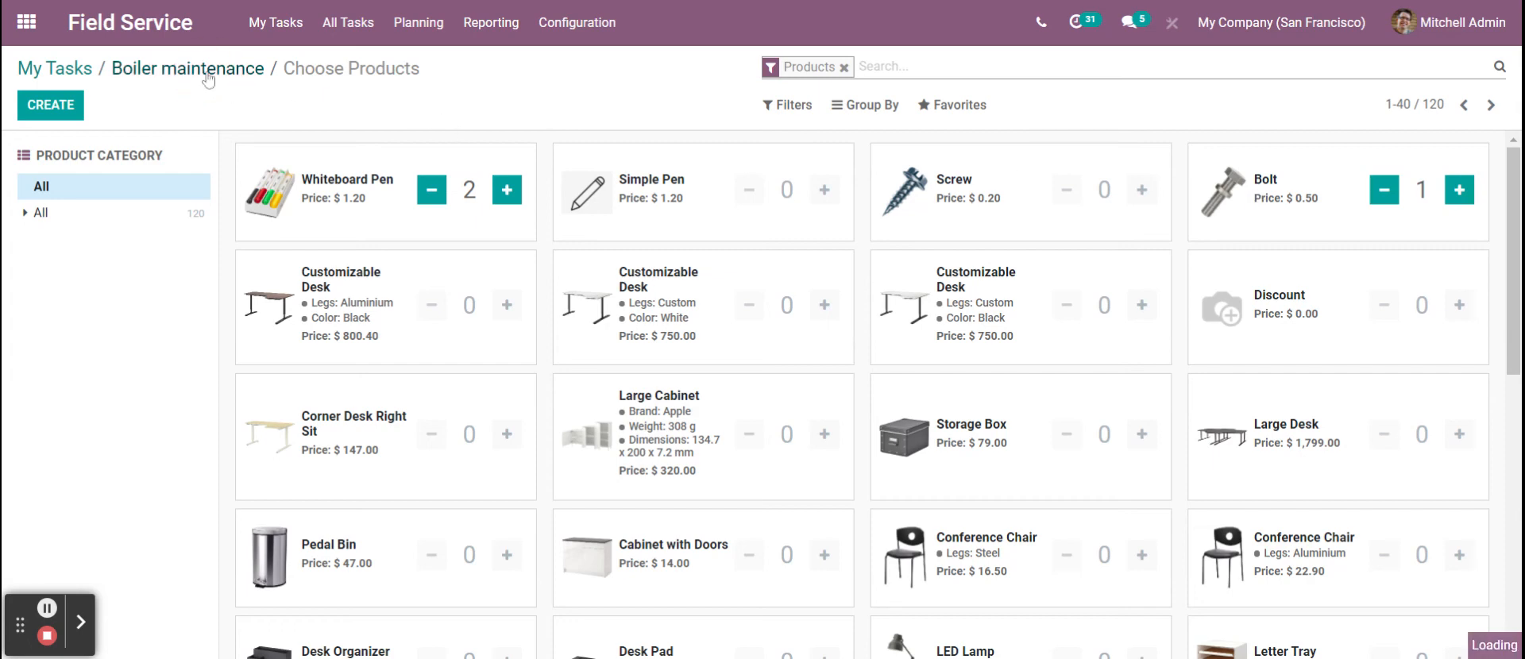
click(188, 69)
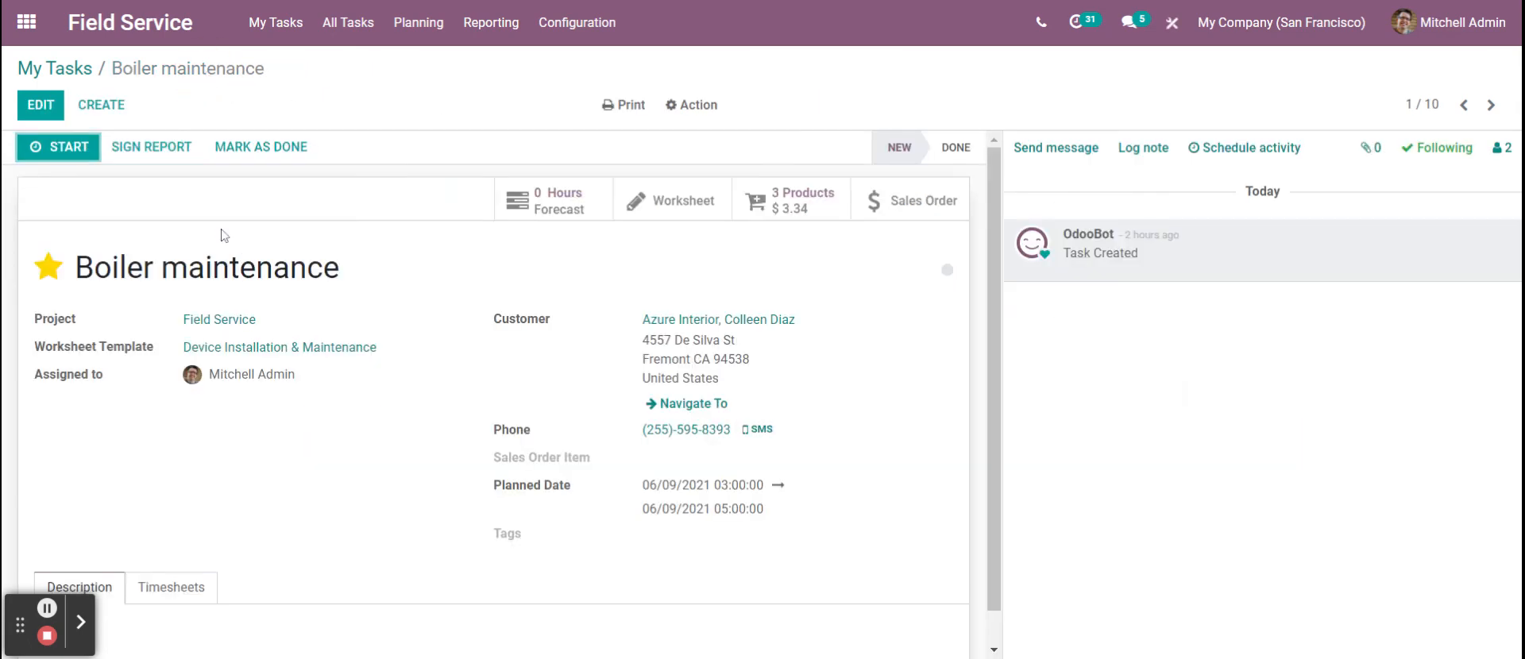
mouse_move(1016, 223)
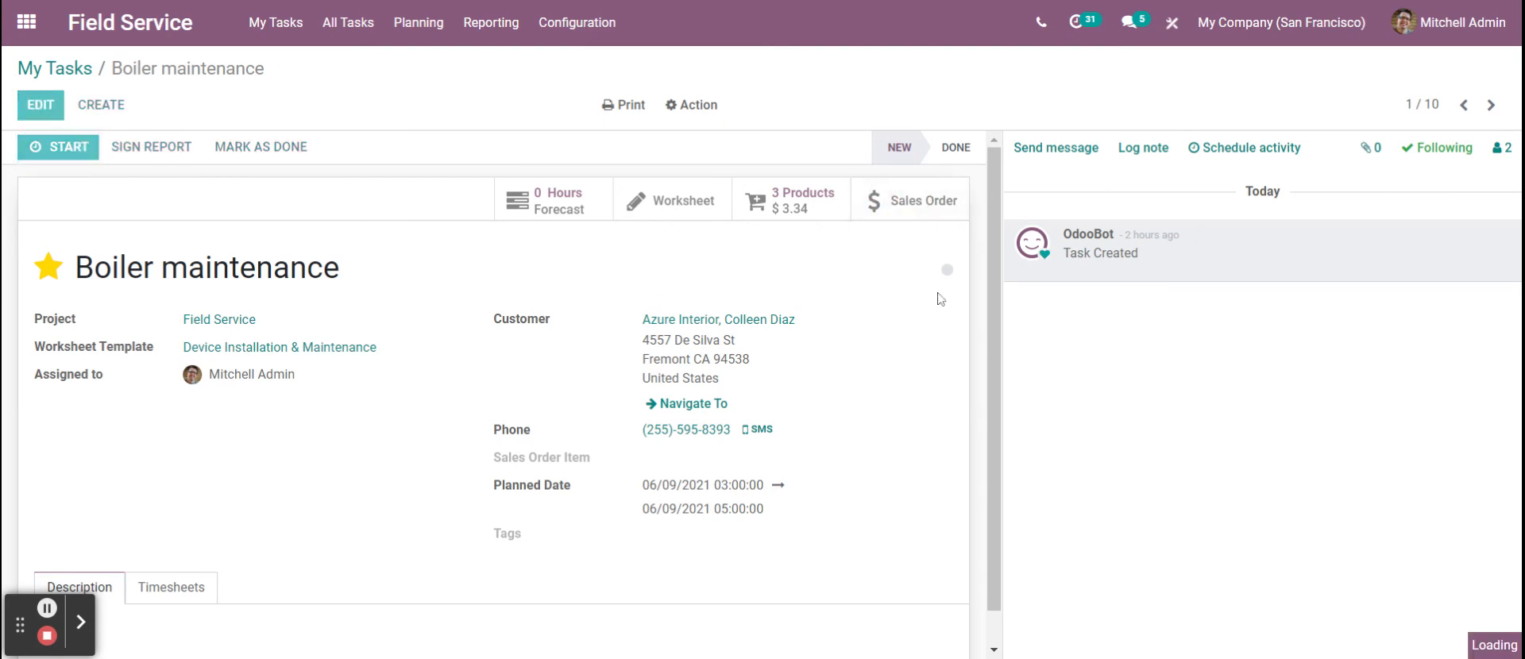
mouse_move(931, 295)
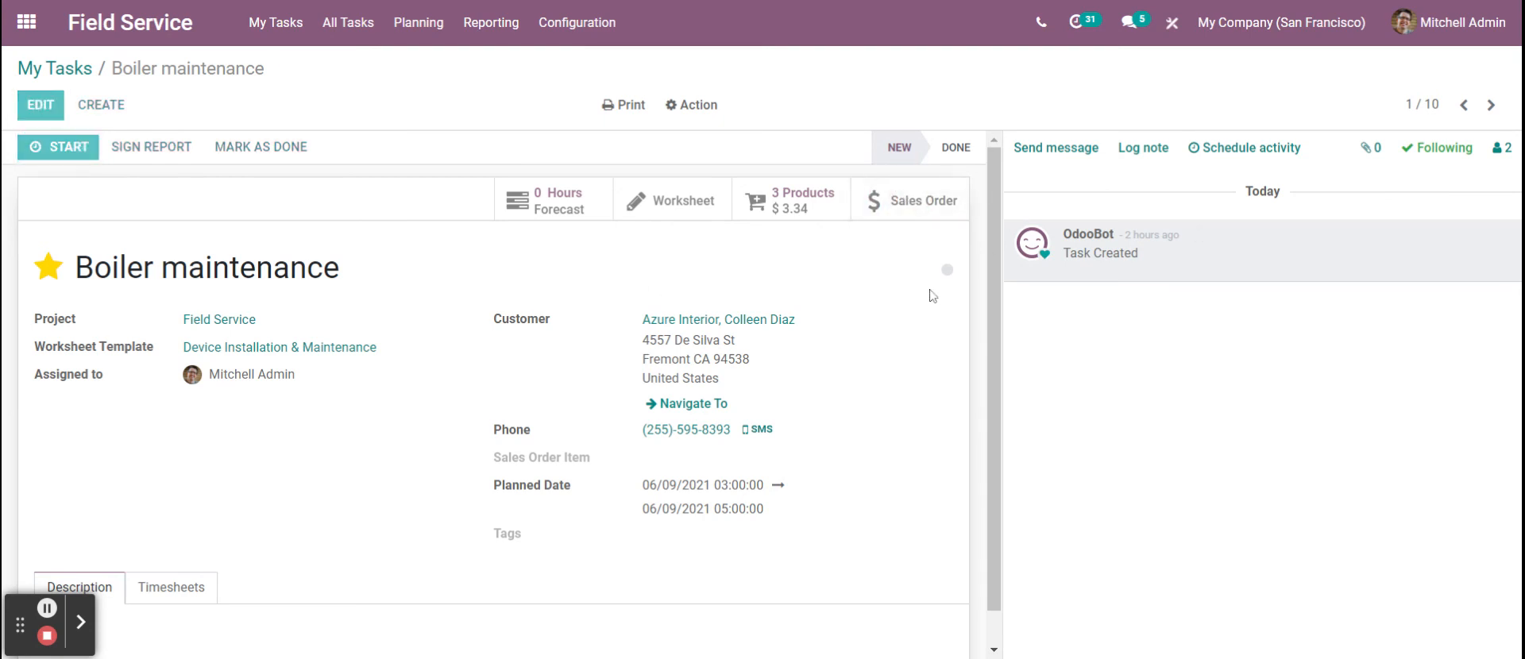
click(921, 198)
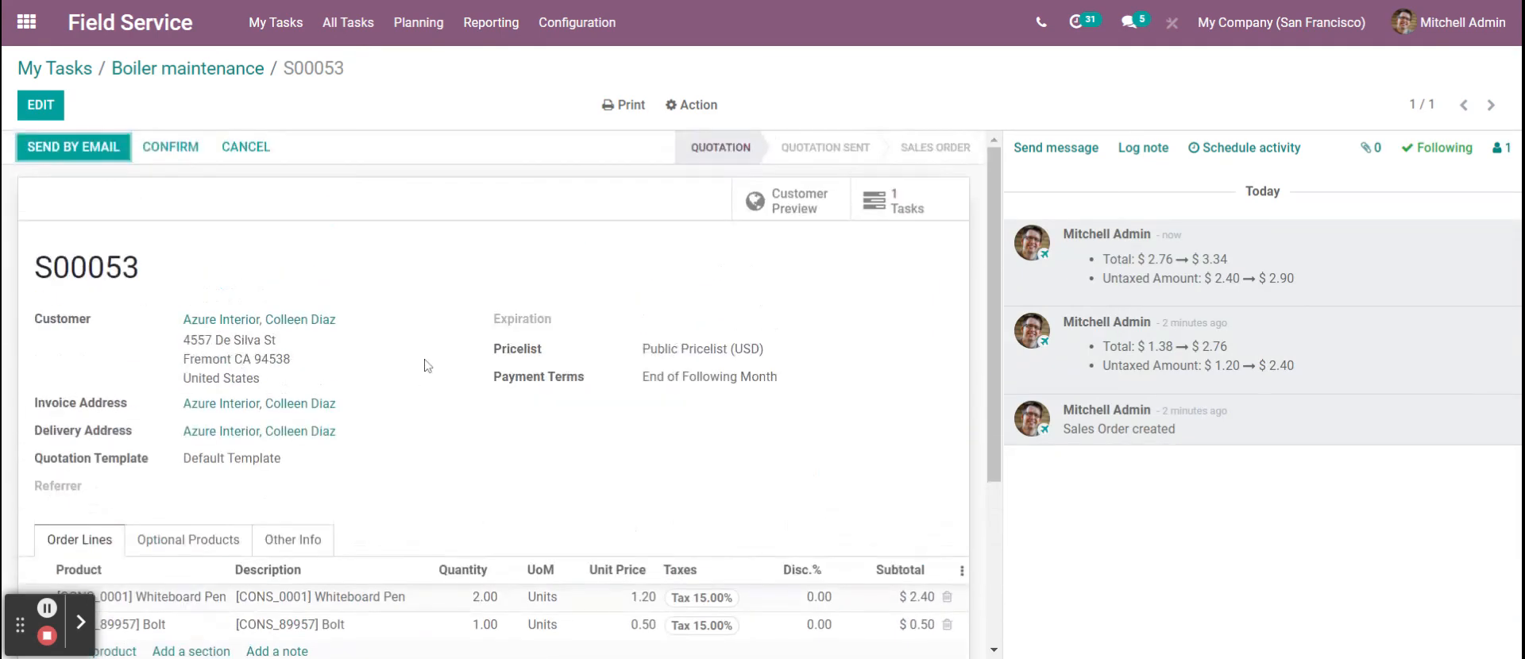
mouse_move(218, 88)
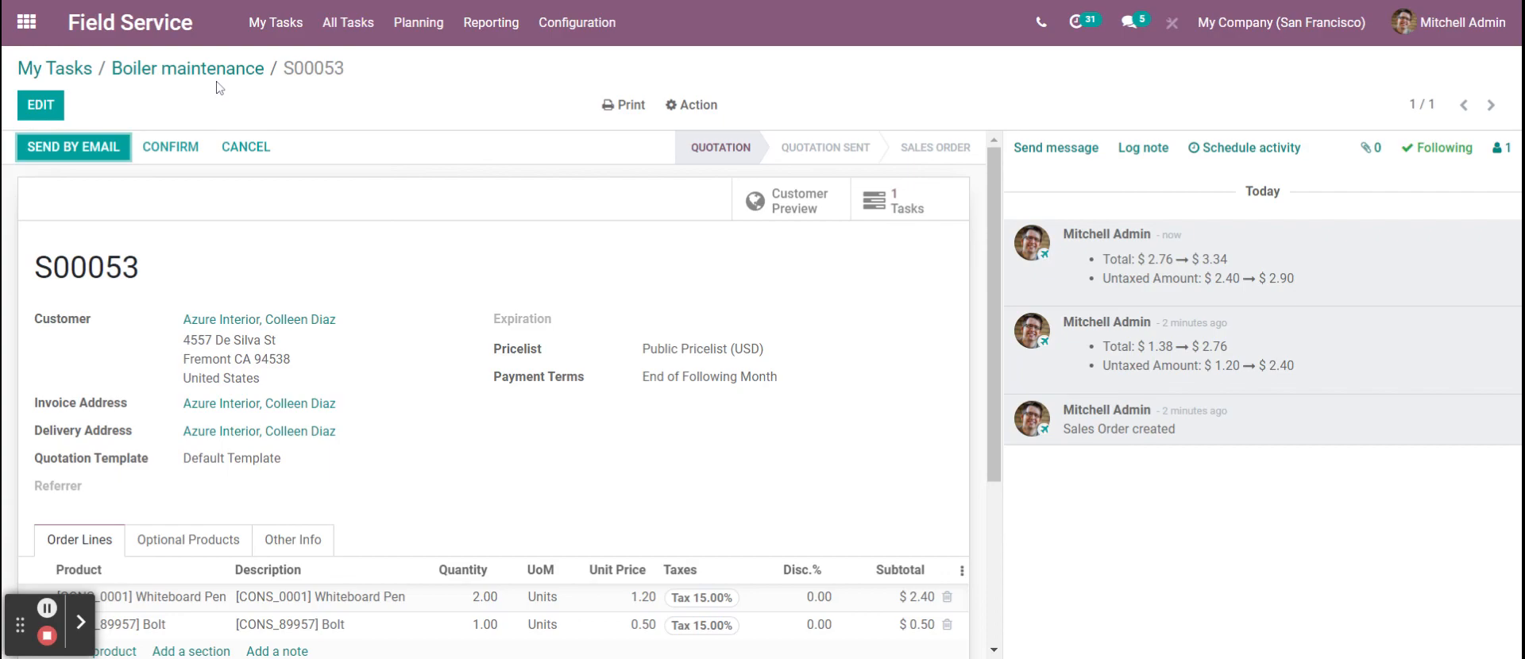